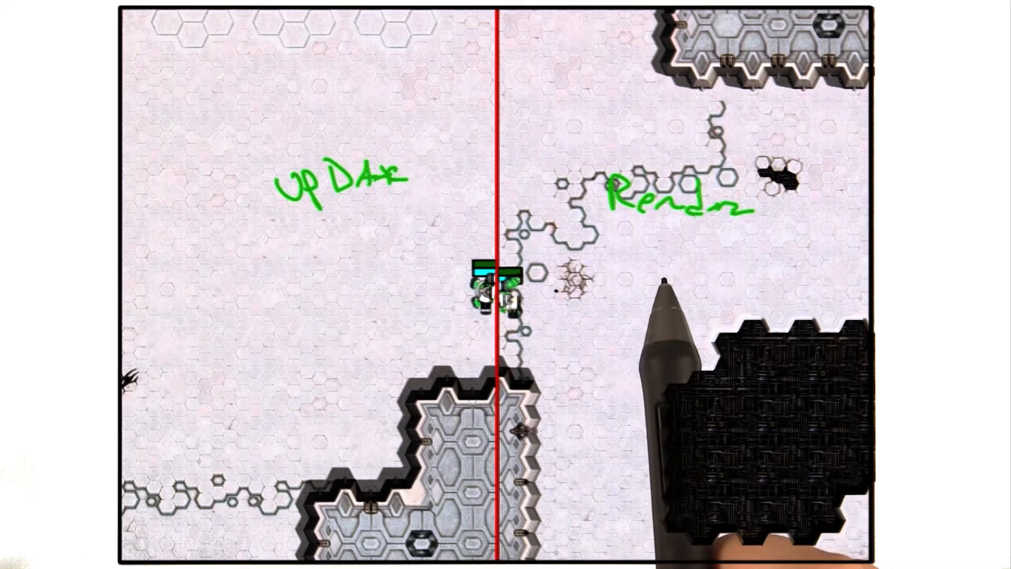
mouse_move(903, 535)
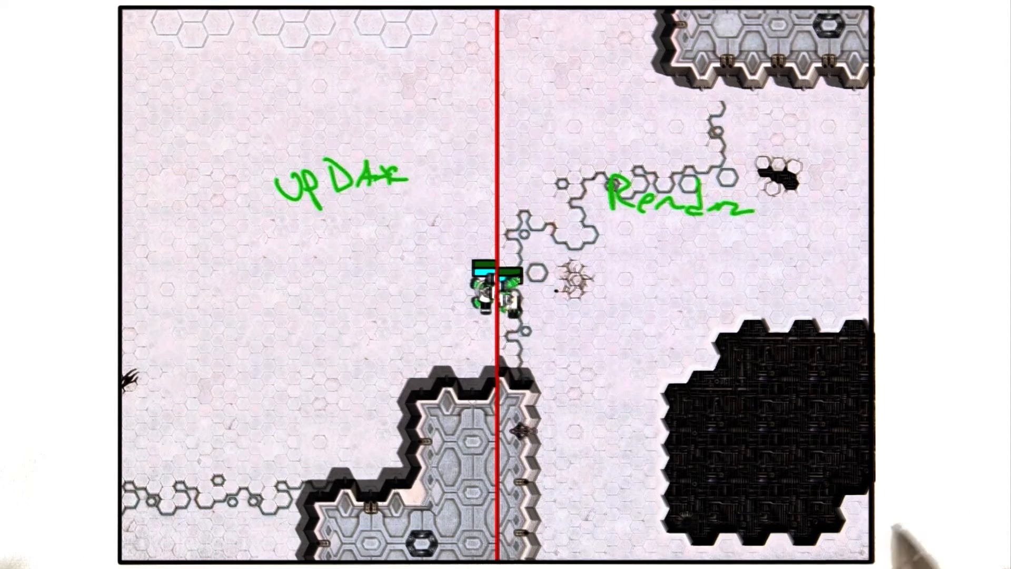